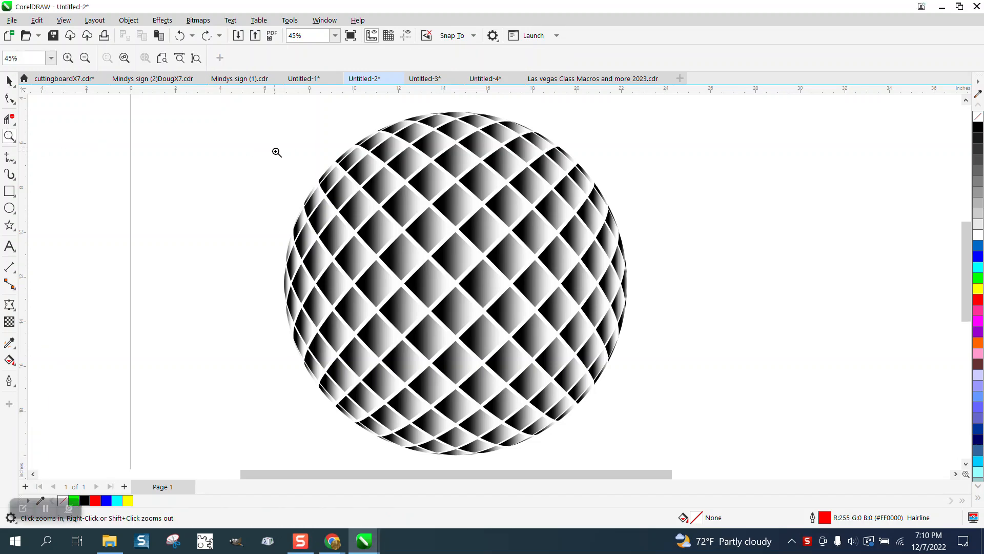
# Zoom out to the whole page, zoom in on the sphere example, then zoom back out
pyautogui.rightClick(276, 152)
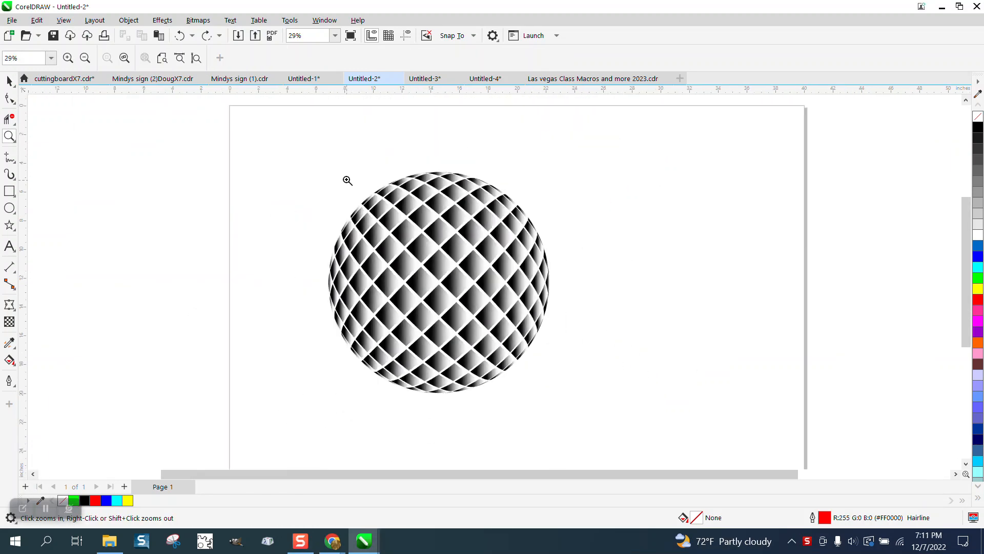
pyautogui.click(347, 181)
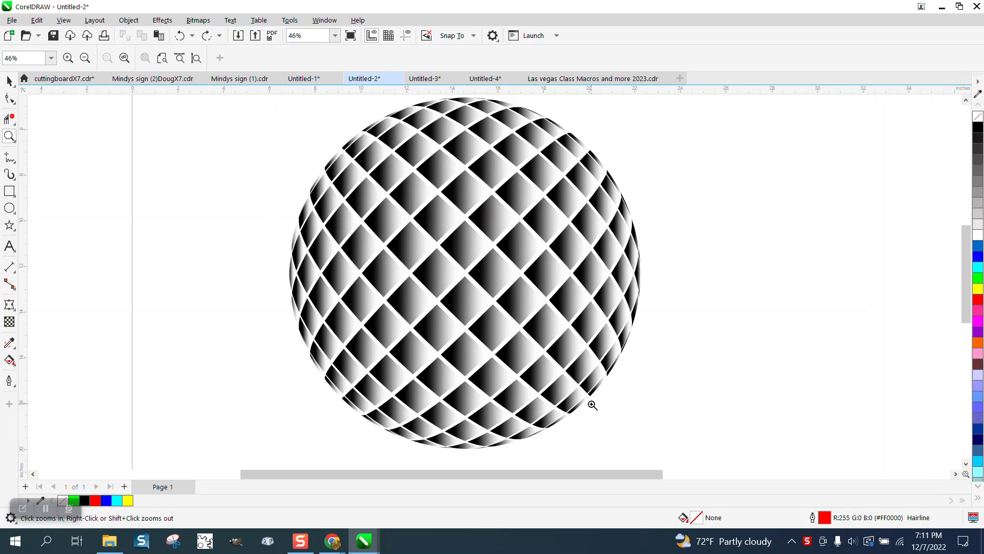
pyautogui.rightClick(592, 405)
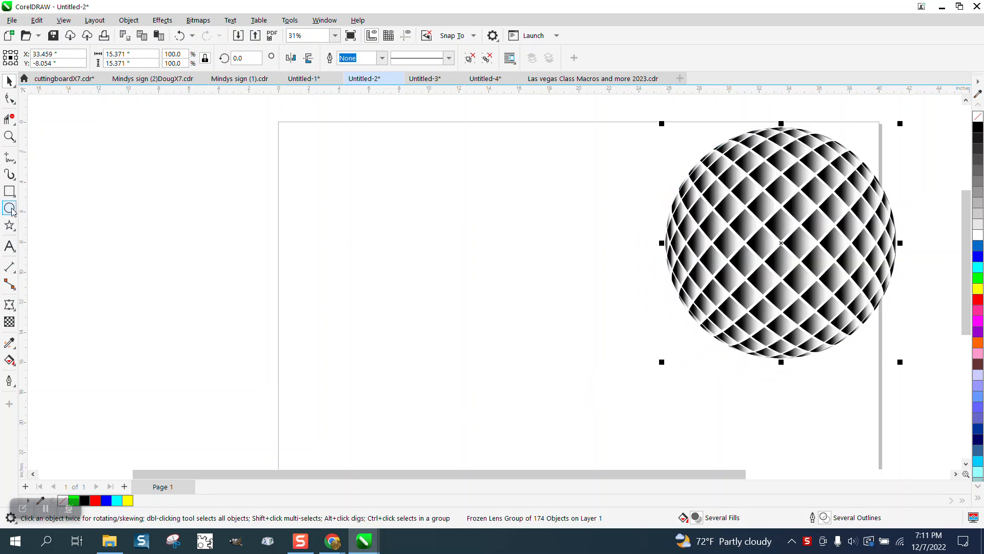
# Draw a small one-inch square with the Rectangle tool beside the sphere
pyautogui.click(10, 191)
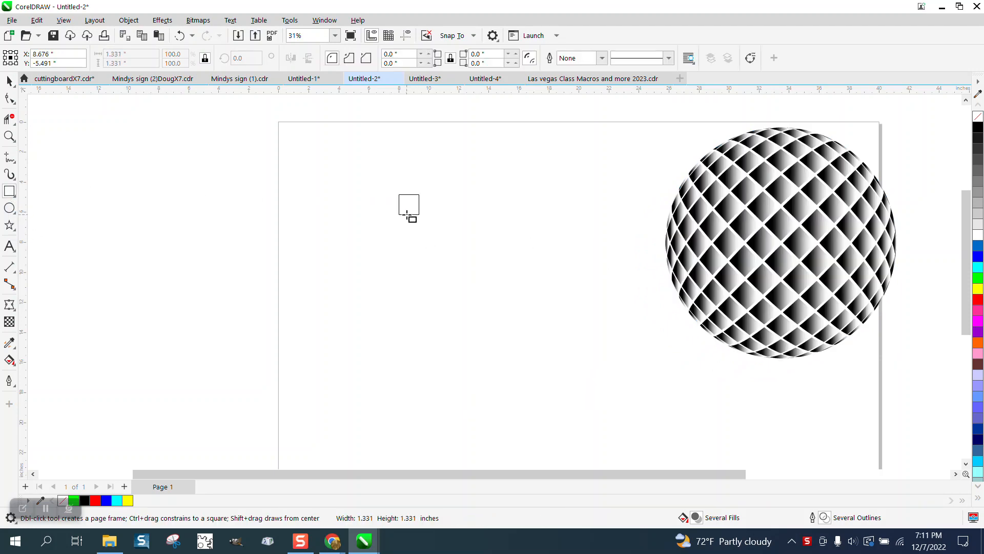
pyautogui.click(408, 204)
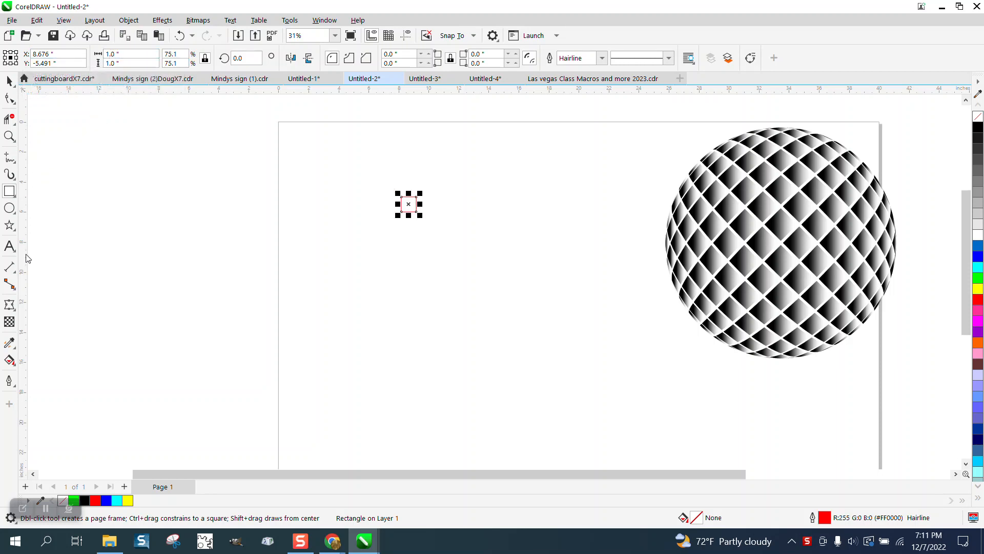
pyautogui.moveTo(976, 128)
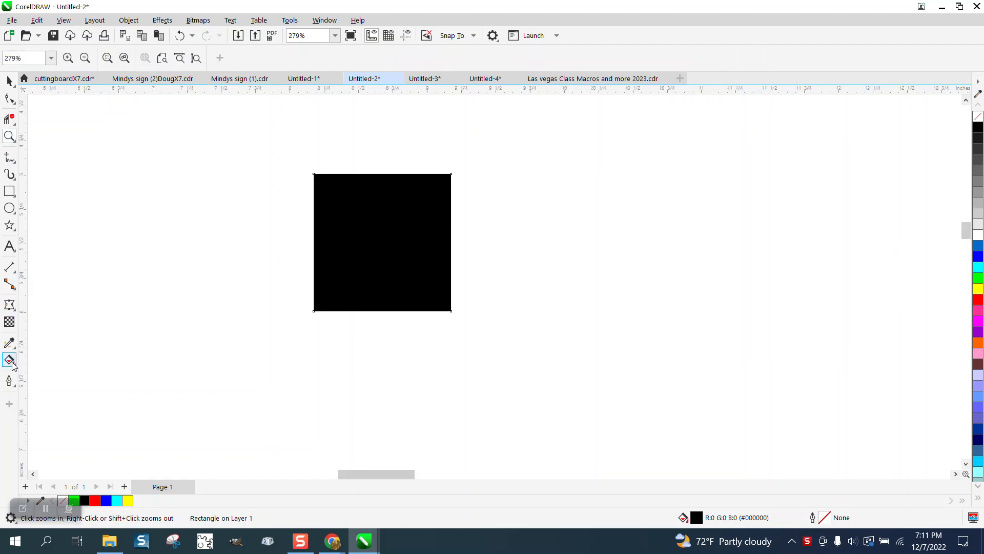
# Apply a horizontal black-to-white linear fountain fill across the square
pyautogui.click(10, 361)
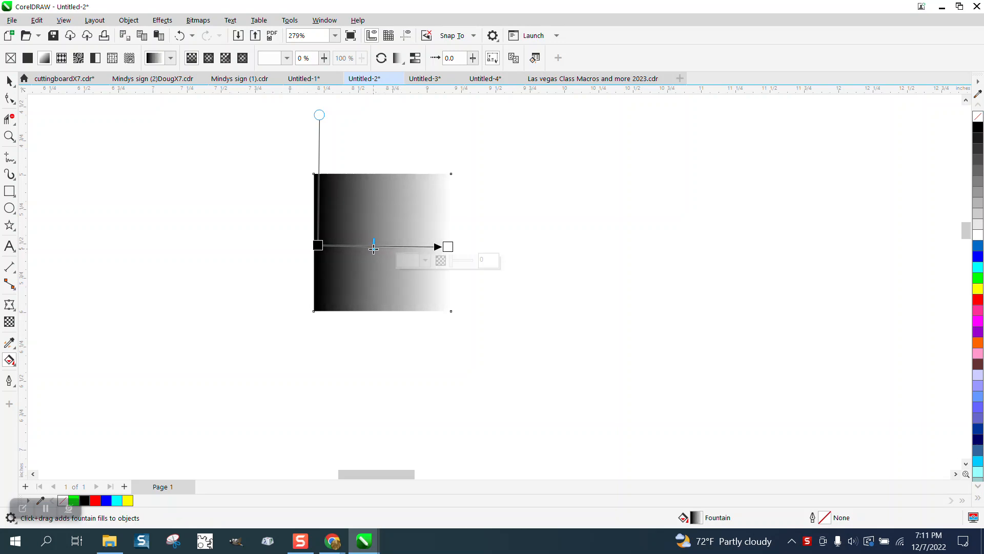
pyautogui.click(414, 58)
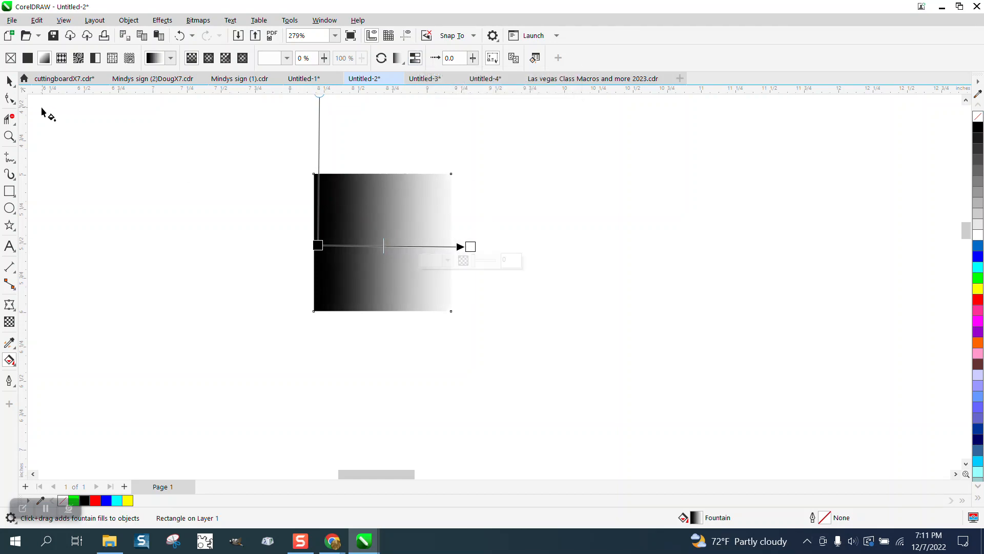
pyautogui.click(9, 81)
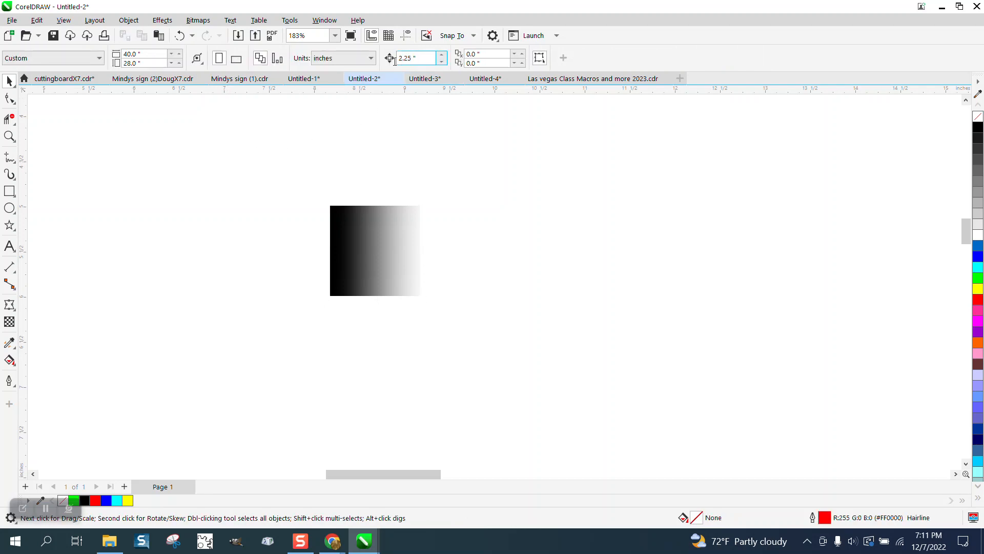
# Set the nudge distance to 1.2" and duplicate the gradient square into a row
pyautogui.write('1.2')
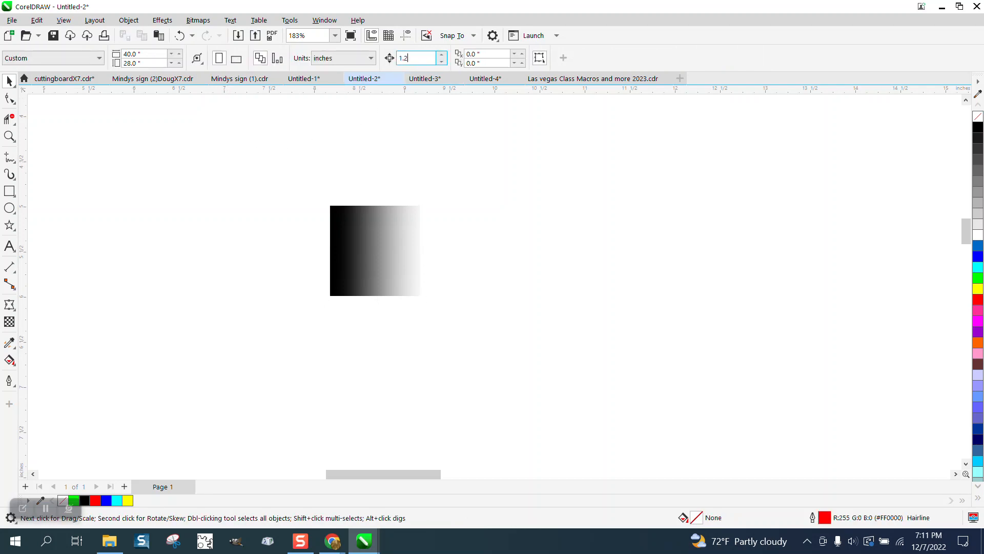
pyautogui.click(375, 251)
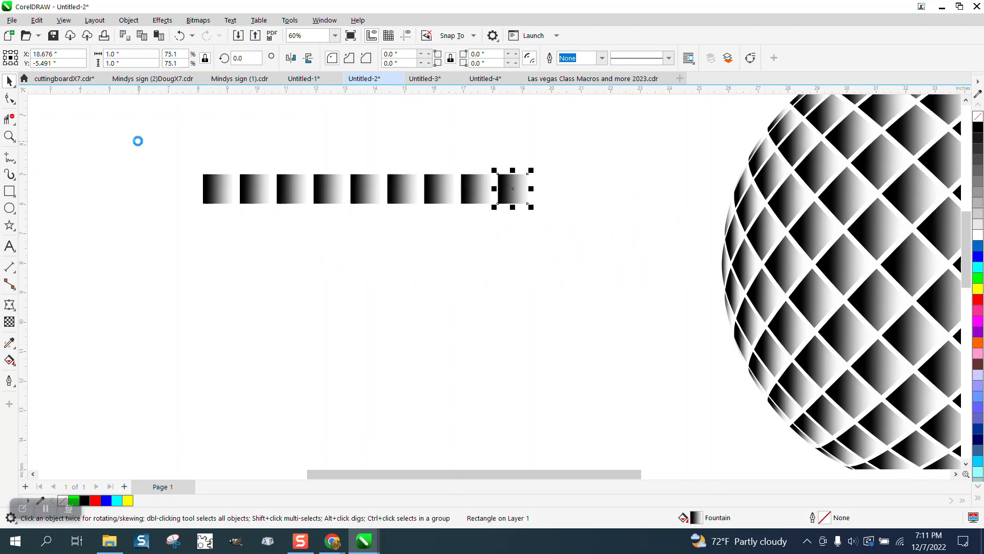
pyautogui.scroll(-3)
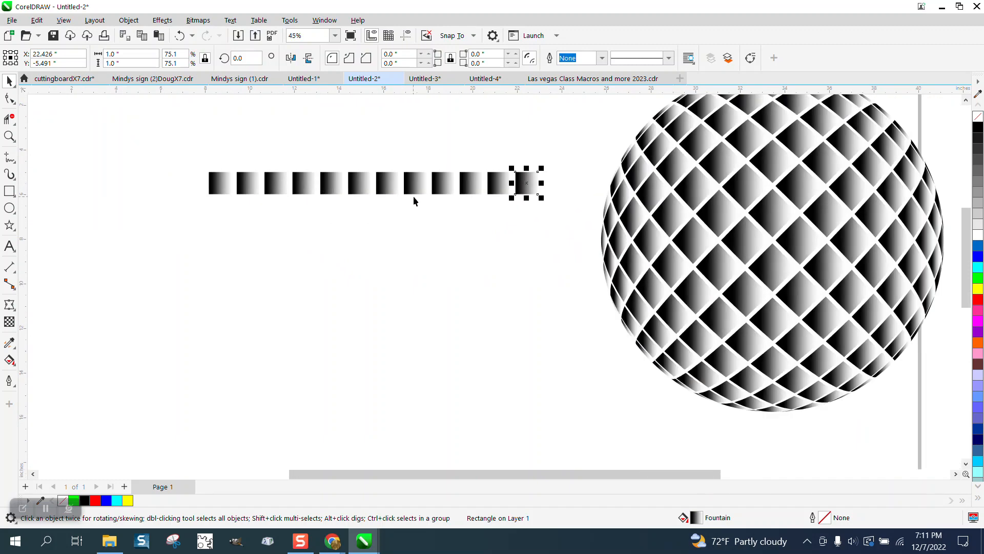
pyautogui.moveTo(248, 182)
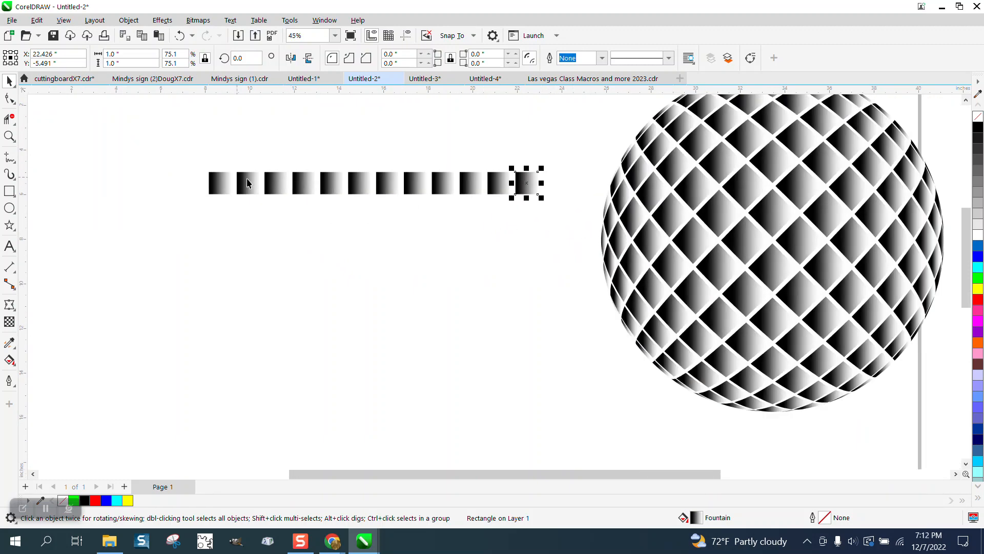
pyautogui.moveTo(698, 189)
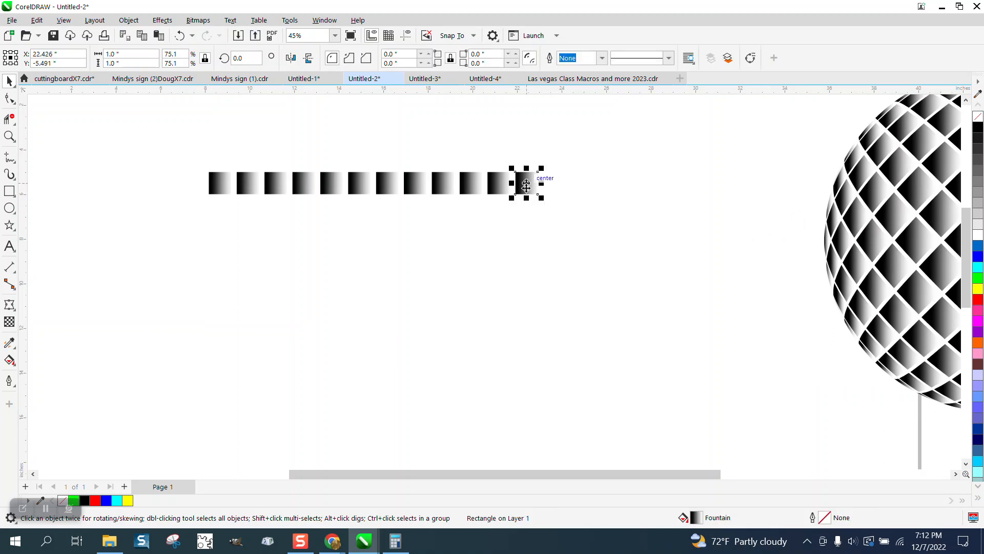
pyautogui.moveTo(526, 185); pyautogui.dragTo(609, 183)
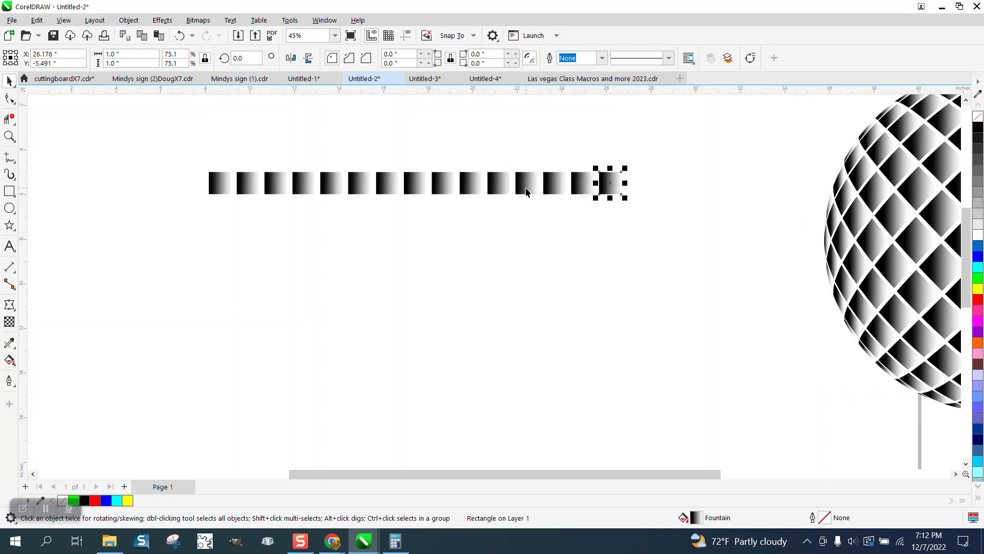
pyautogui.moveTo(609, 182); pyautogui.dragTo(693, 182)
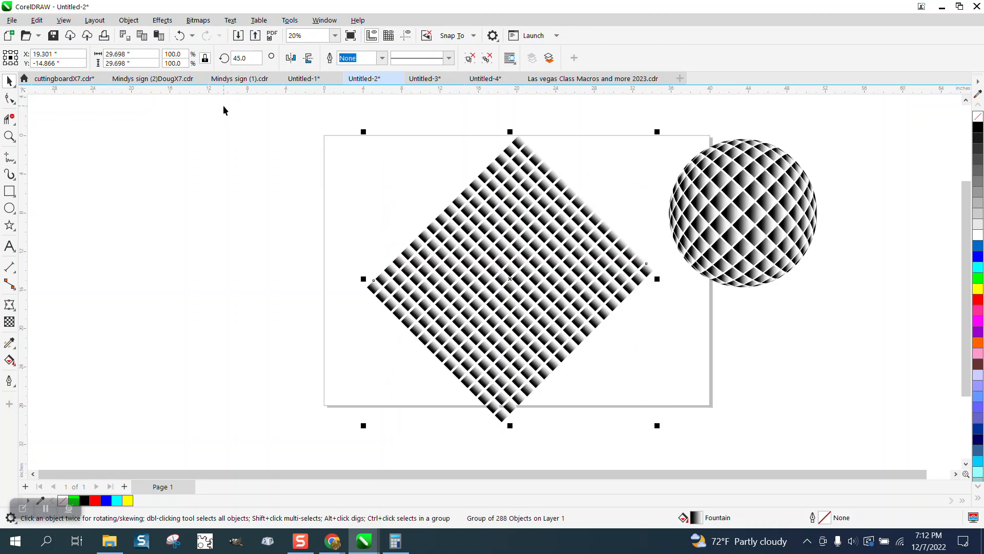
pyautogui.moveTo(9, 207)
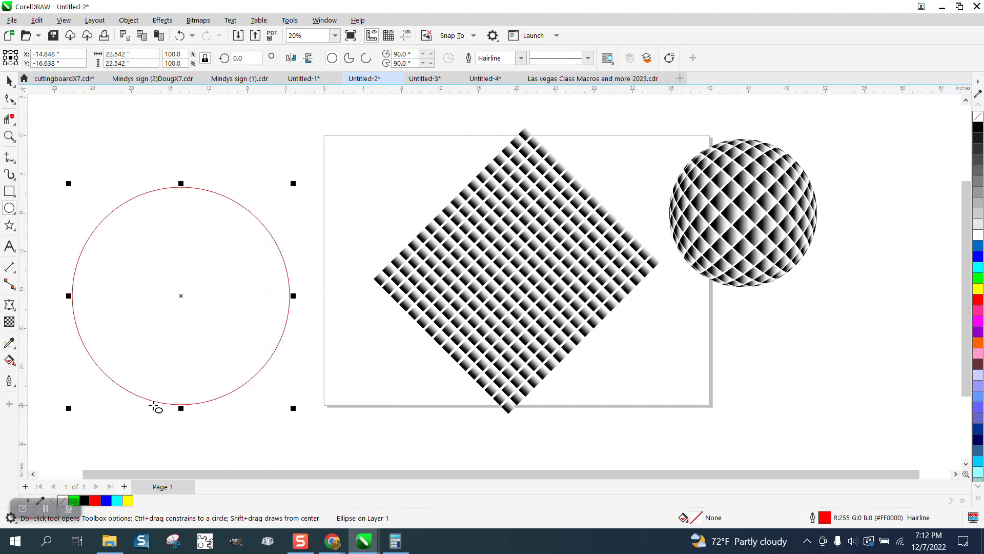
# Shrink the red-outlined circle and move it over the centre of the diamond grid
pyautogui.moveTo(181, 296); pyautogui.dragTo(516, 270)
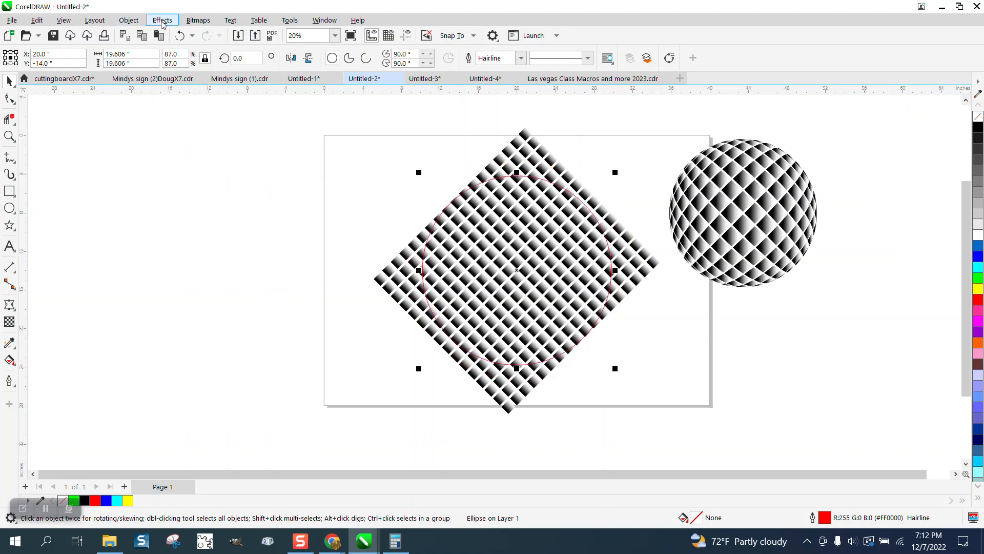
# Apply a Fish Eye lens to the circle via Effects > Lens at a 155% rate
pyautogui.click(162, 19)
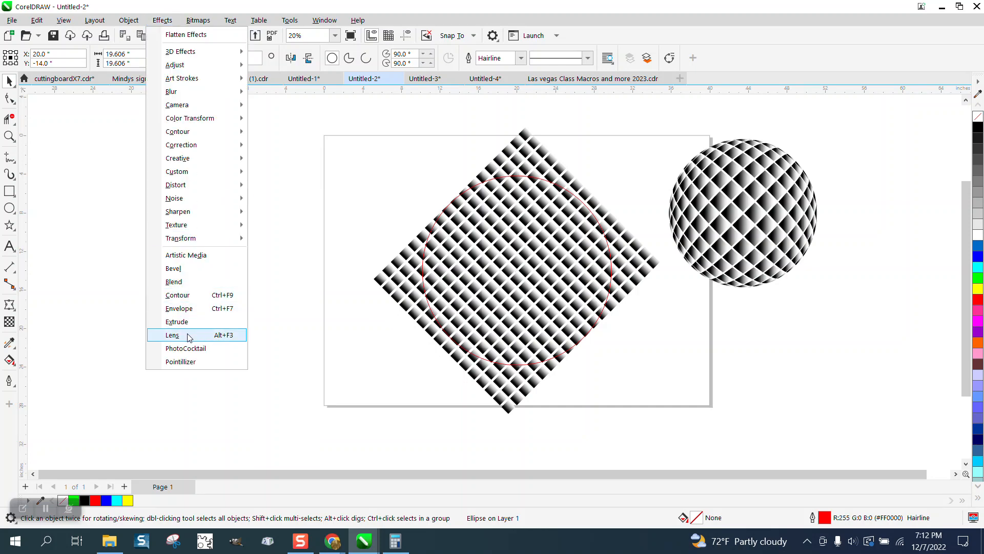
pyautogui.click(173, 334)
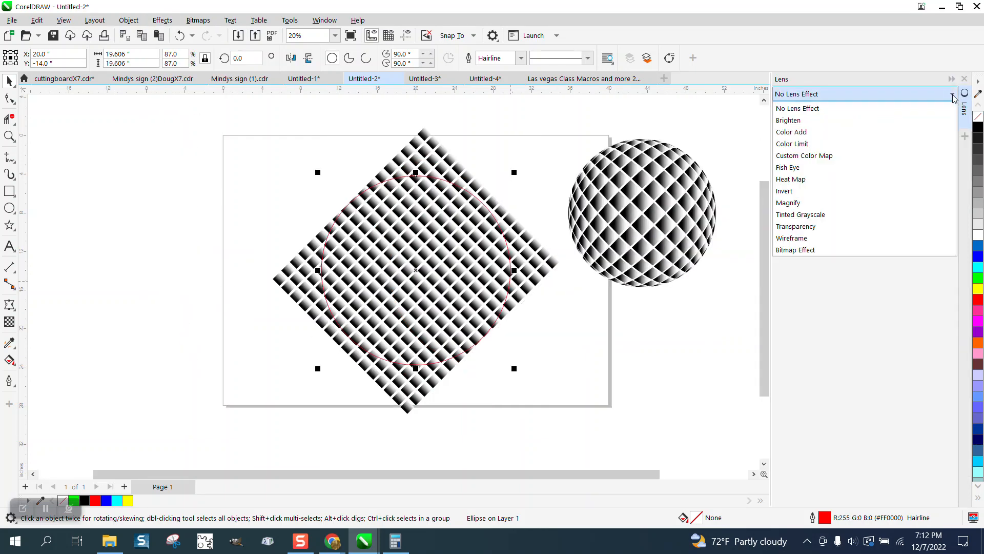
pyautogui.moveTo(802, 167)
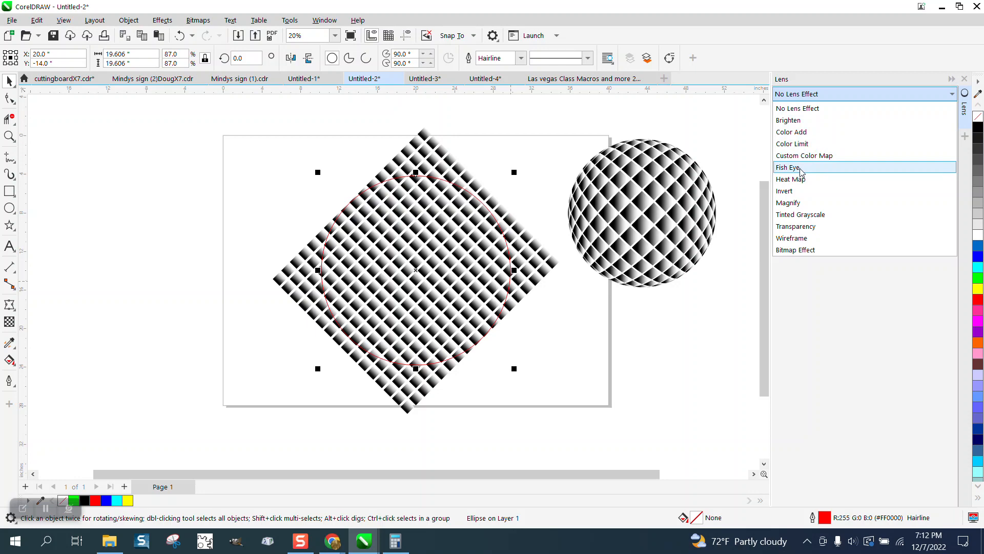
pyautogui.click(787, 167)
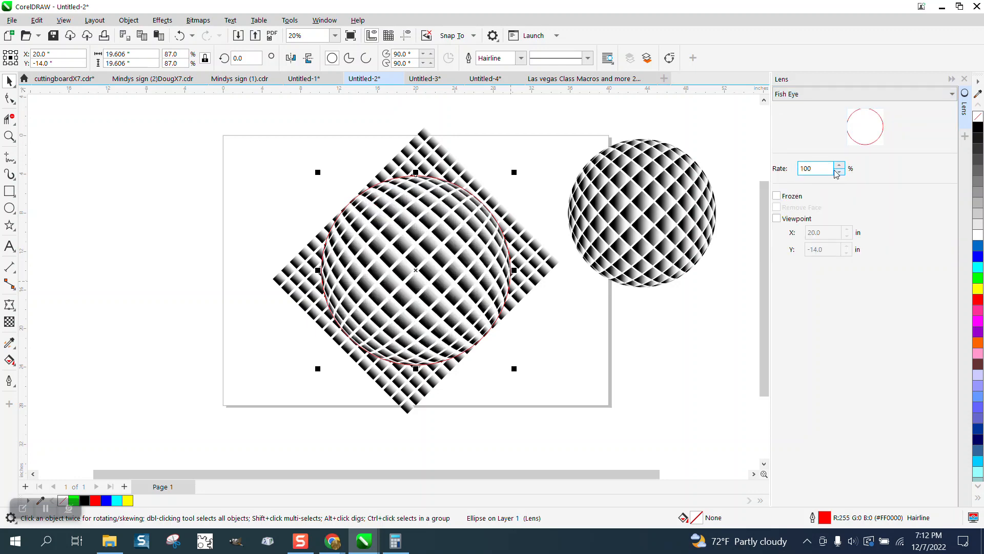
pyautogui.click(839, 165)
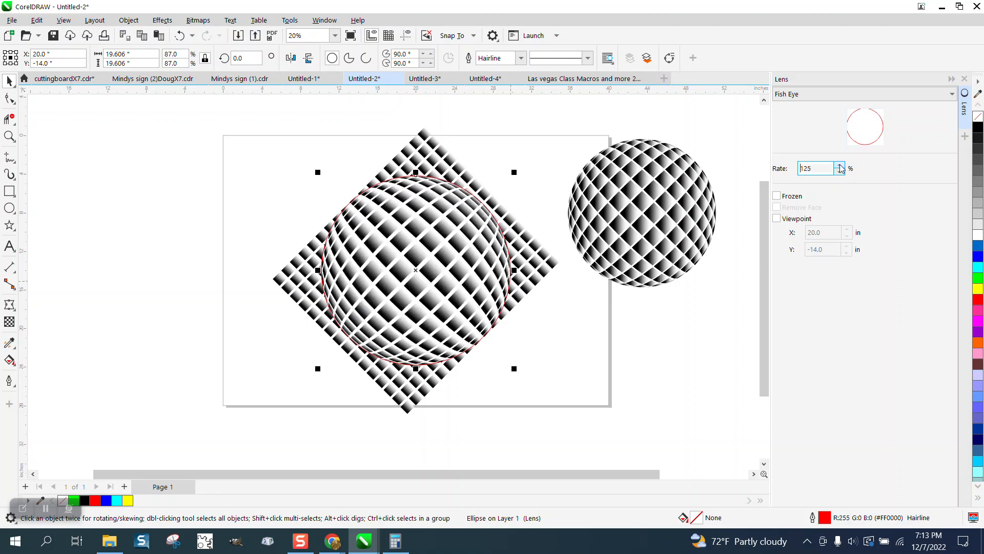
pyautogui.click(841, 165)
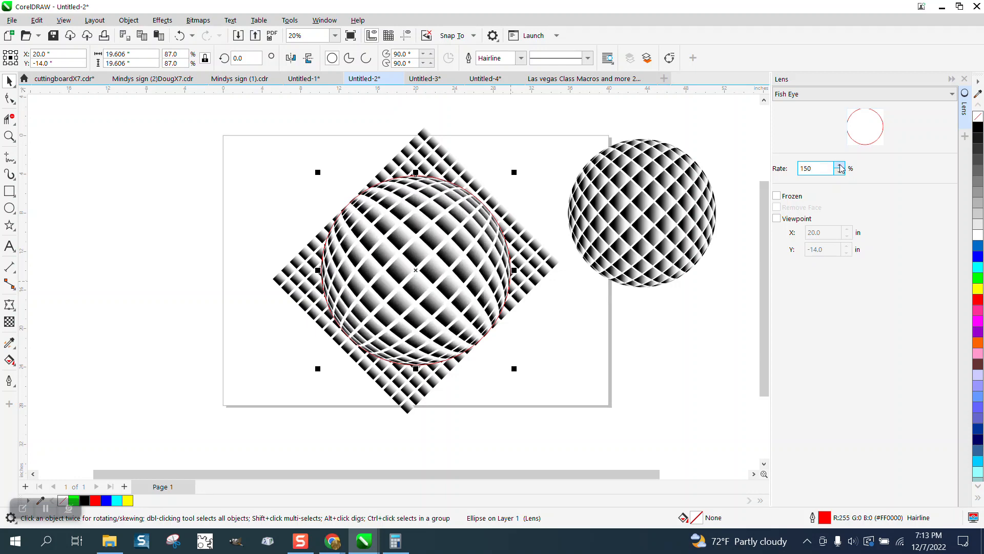
pyautogui.click(839, 165)
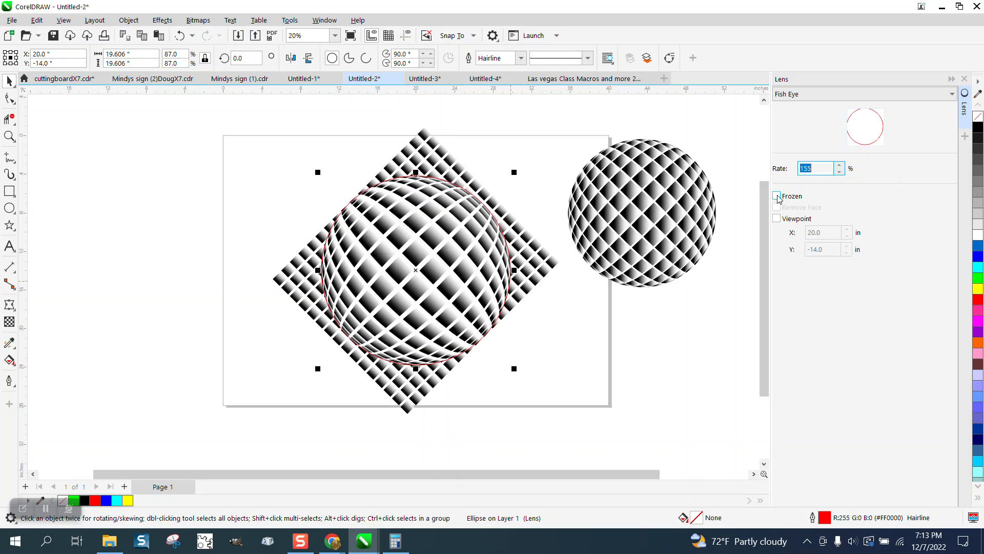
# Freeze the Fish Eye lens at a 100% rate and drag the frozen sphere left of the grid
pyautogui.click(777, 195)
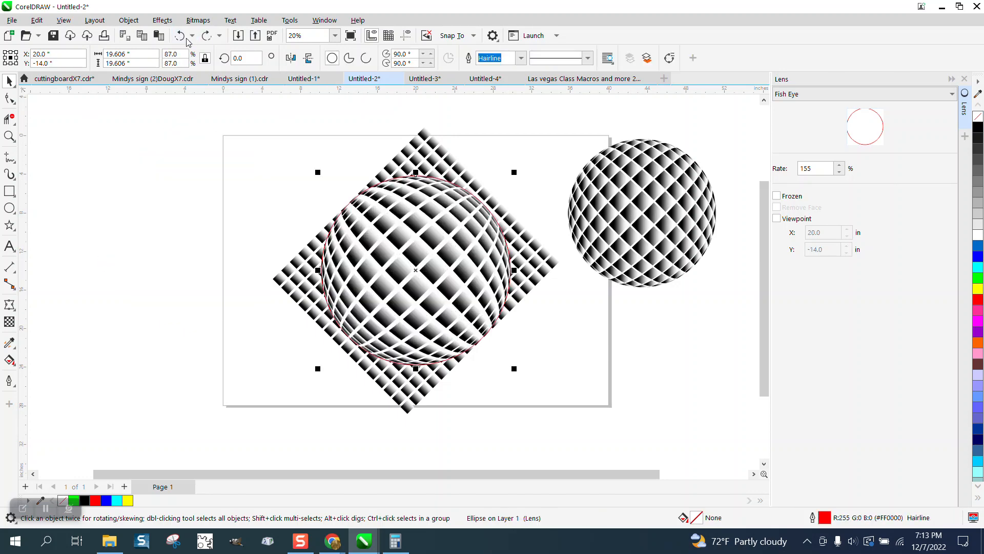
pyautogui.write('10')
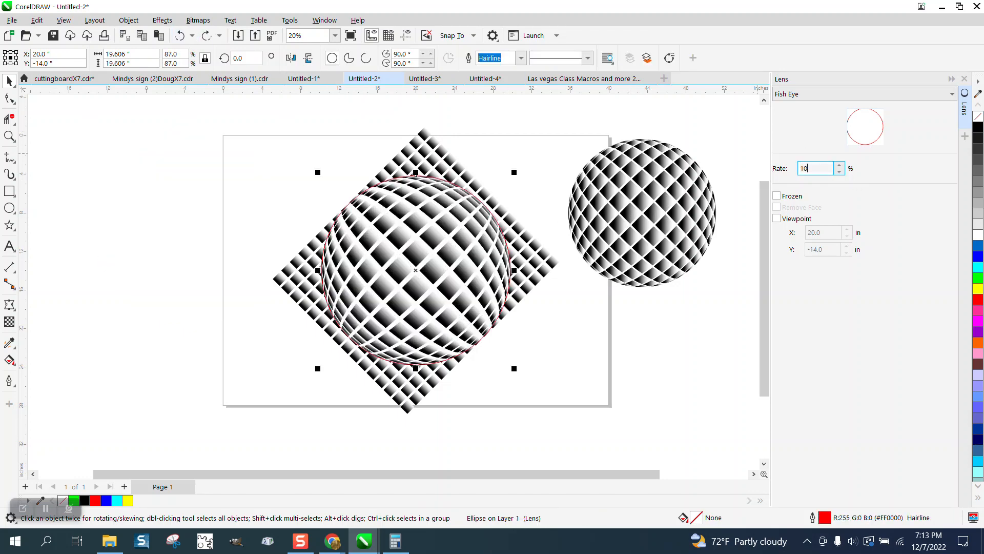
pyautogui.write('100')
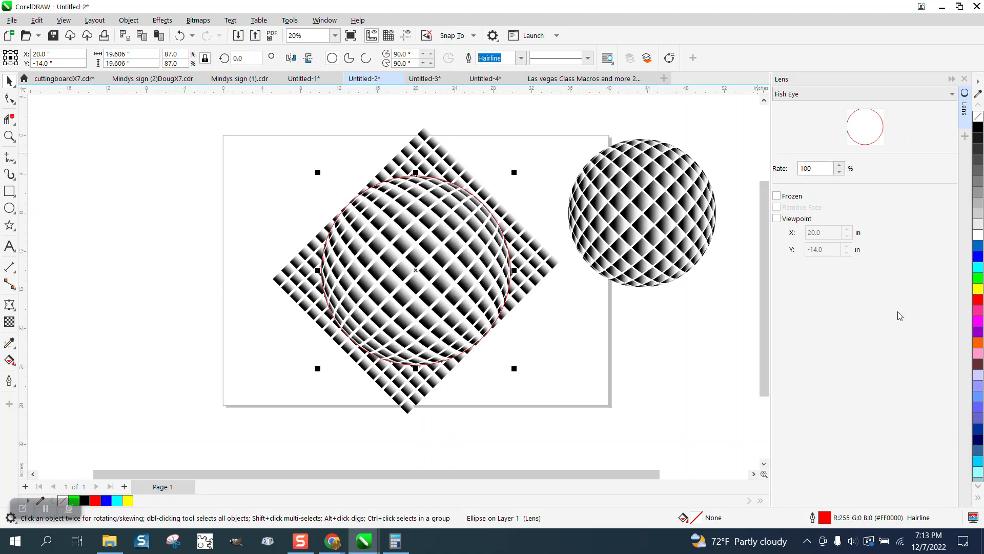
pyautogui.click(776, 196)
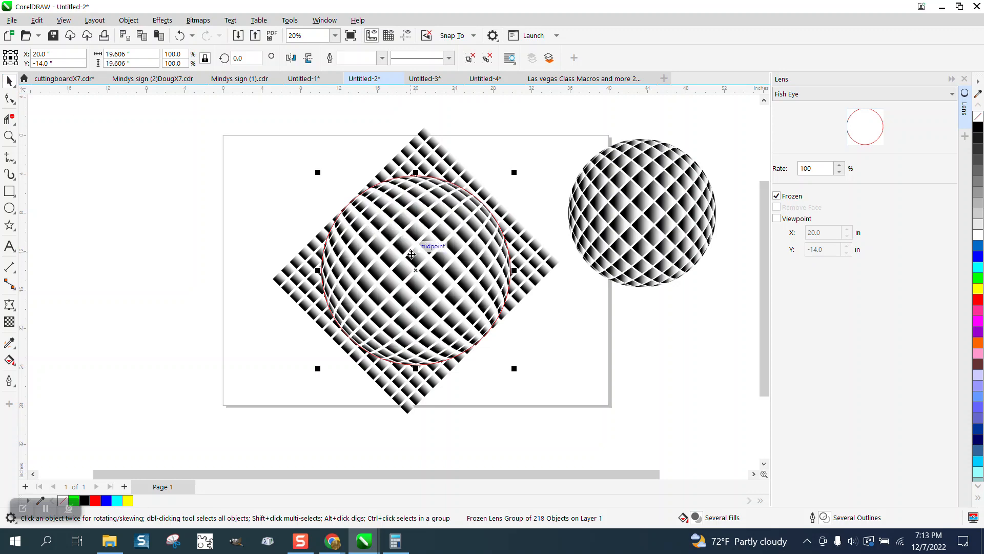
pyautogui.moveTo(414, 264); pyautogui.dragTo(180, 240)
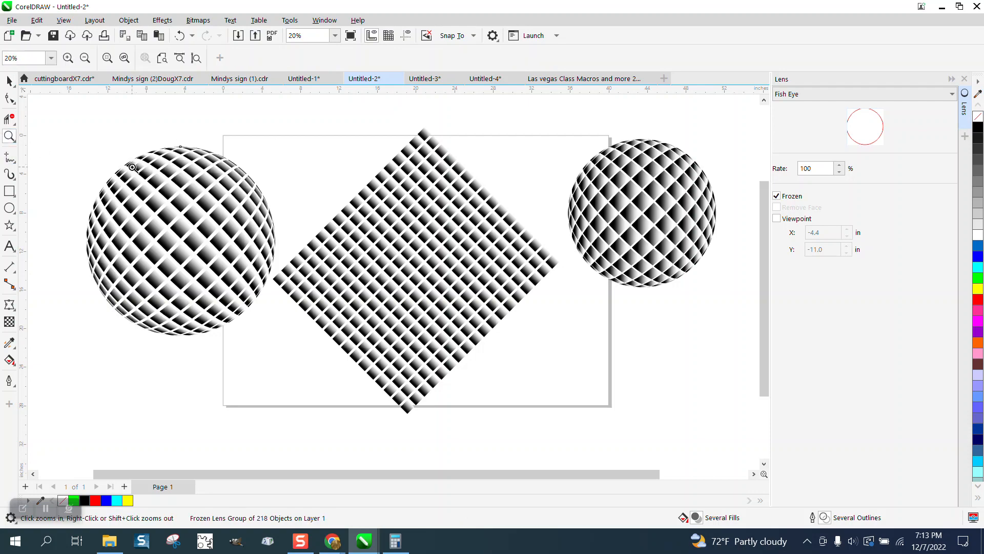
pyautogui.click(343, 264)
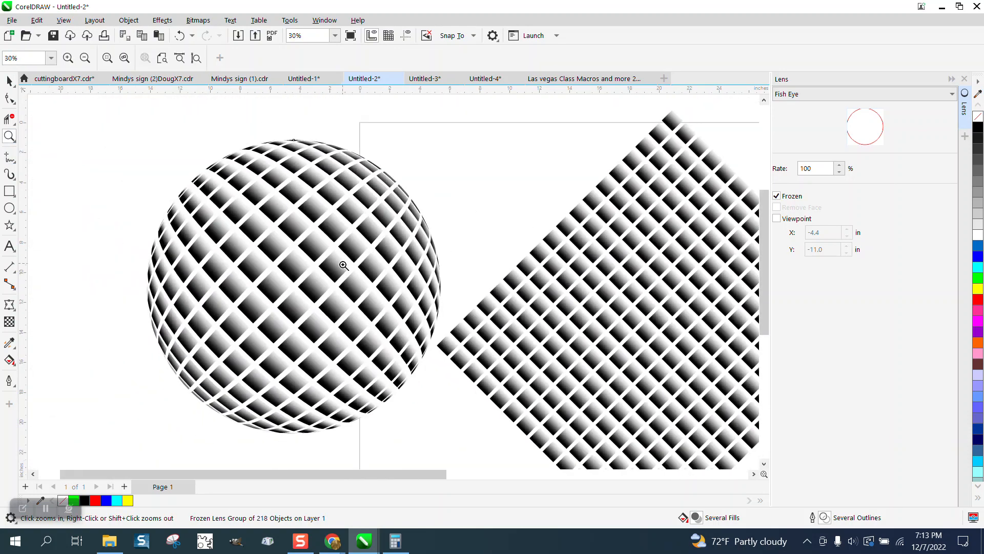
pyautogui.click(344, 265)
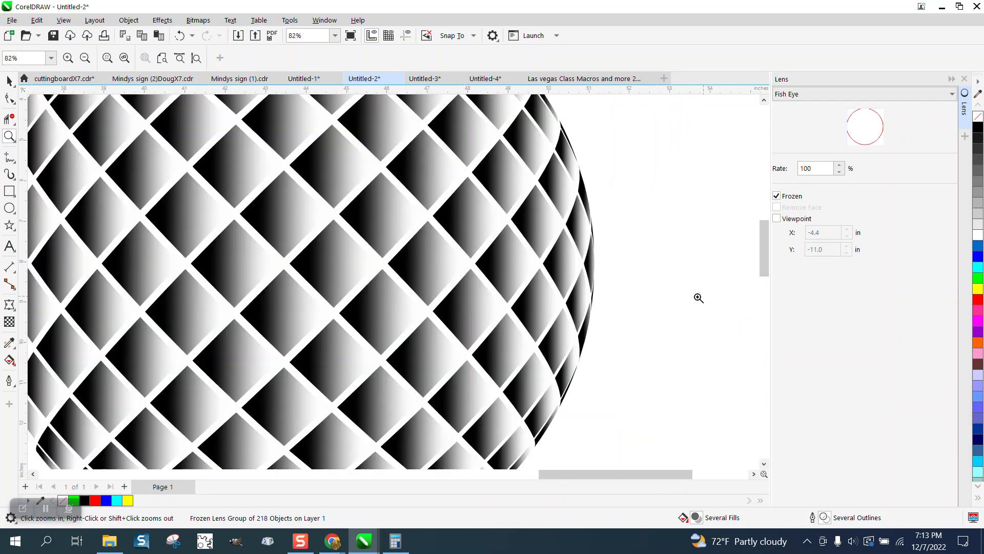
pyautogui.rightClick(698, 298)
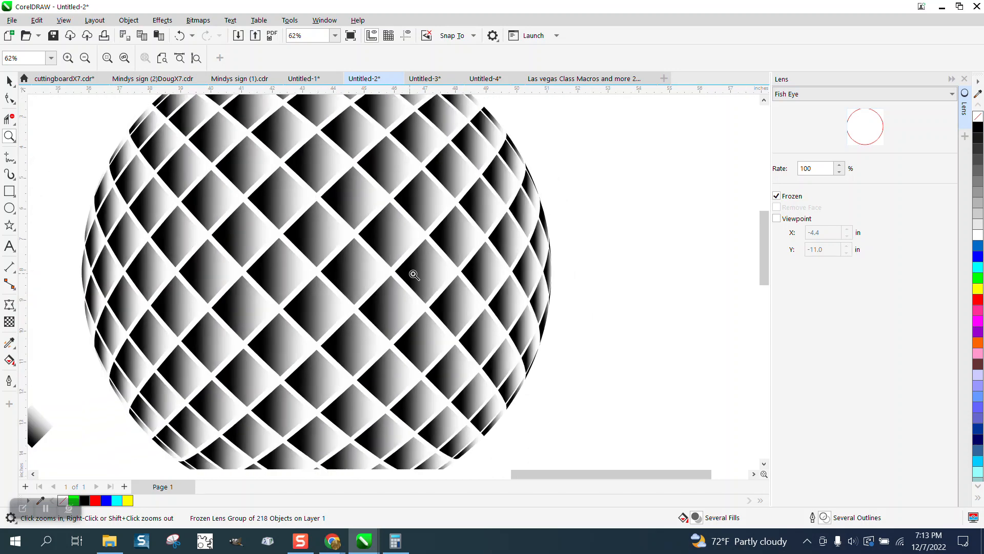
pyautogui.moveTo(378, 216)
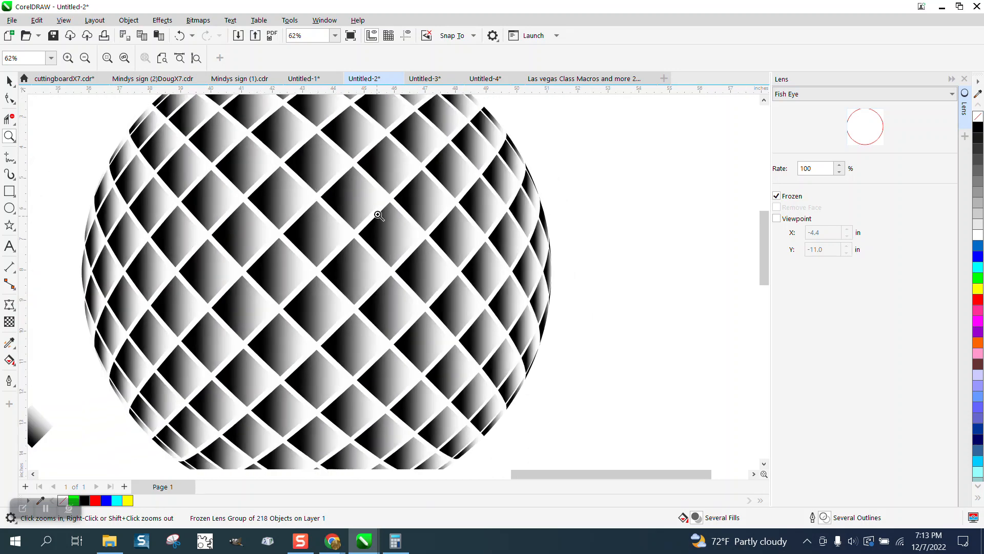
pyautogui.moveTo(375, 196)
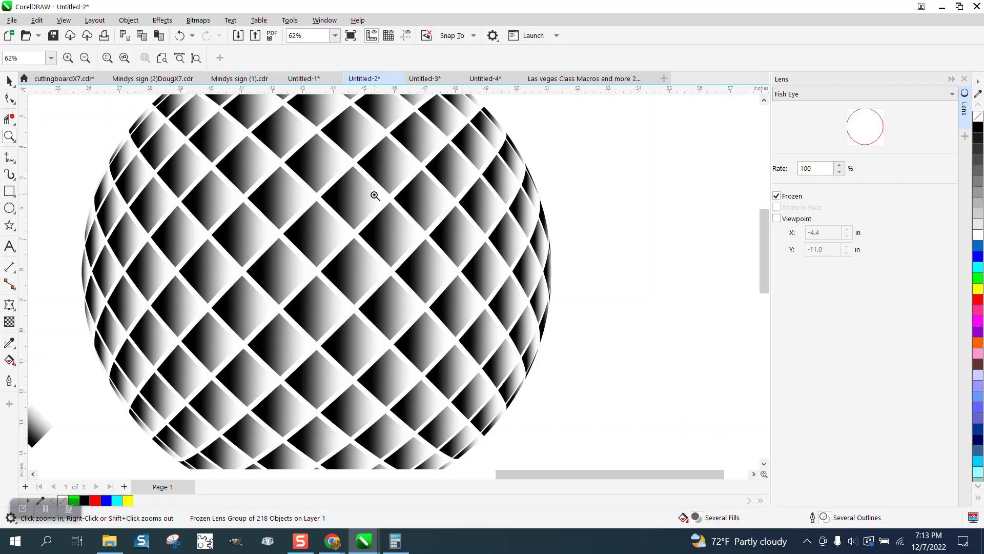
pyautogui.rightClick(375, 195)
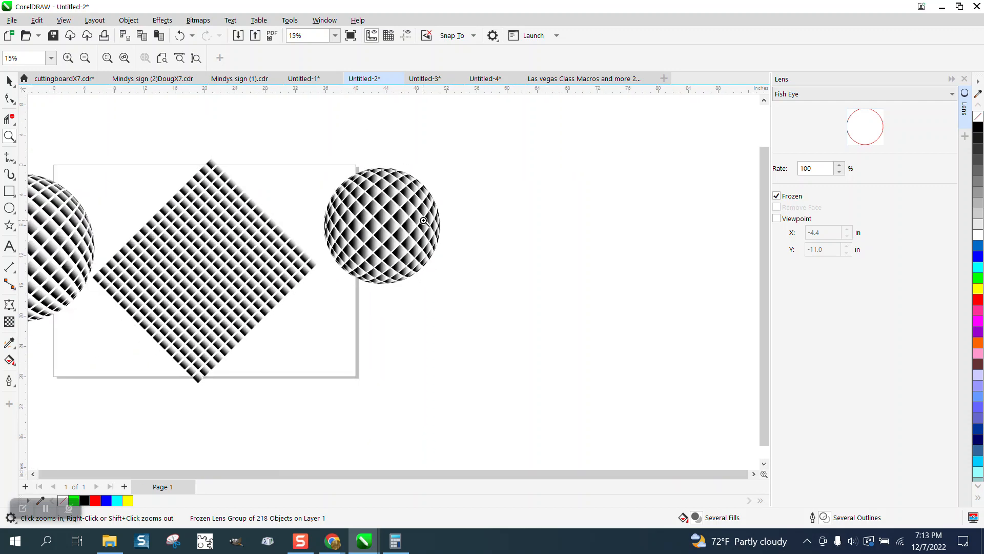
pyautogui.click(423, 220)
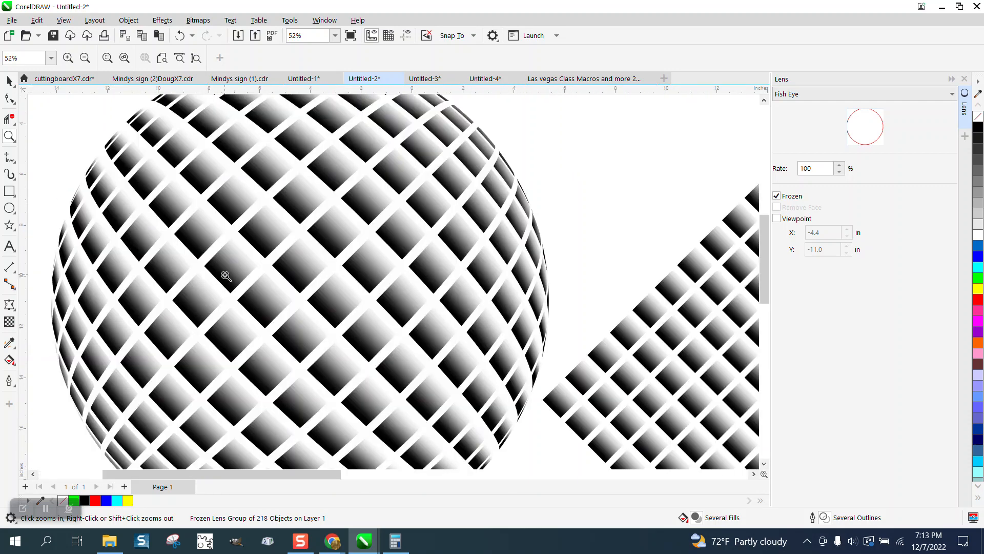
pyautogui.moveTo(362, 224)
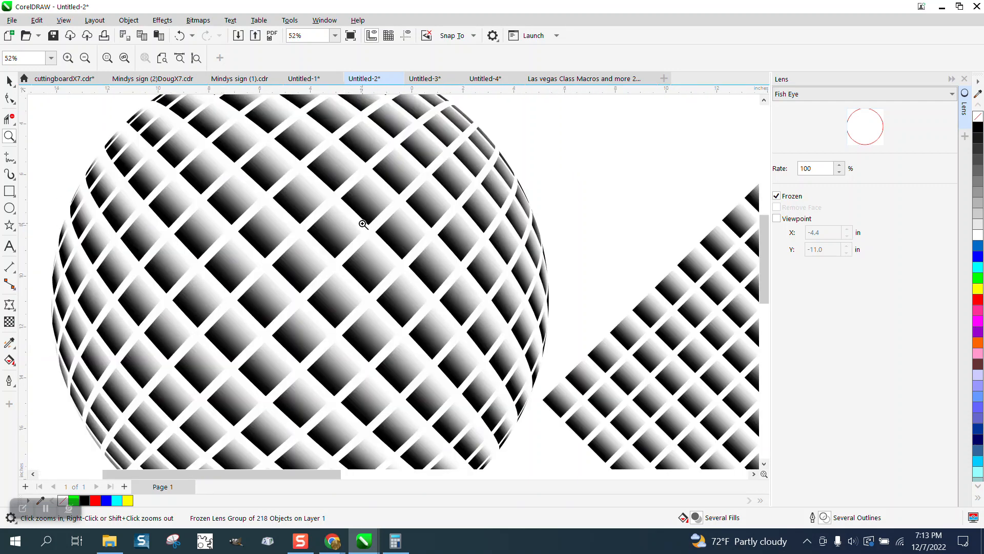
pyautogui.click(85, 57)
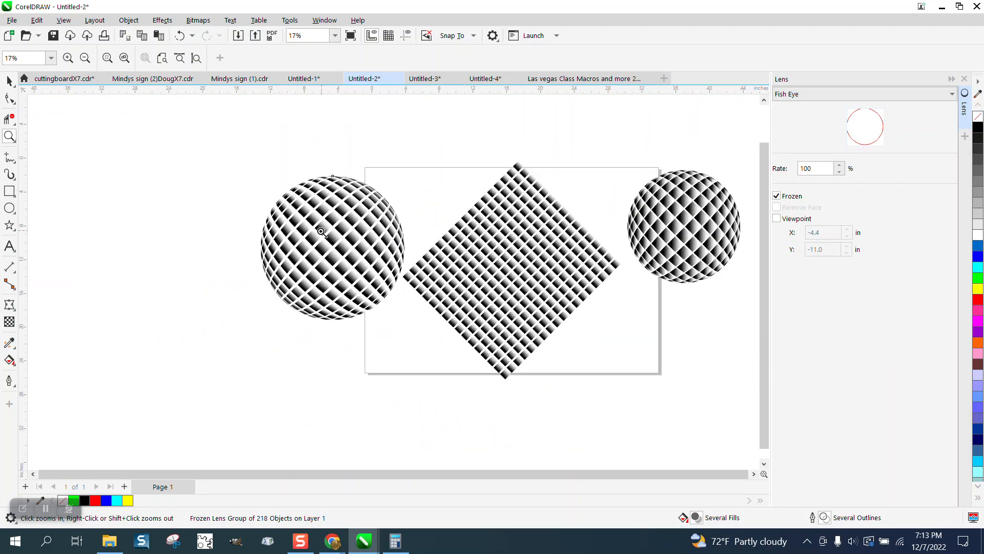
pyautogui.click(319, 231)
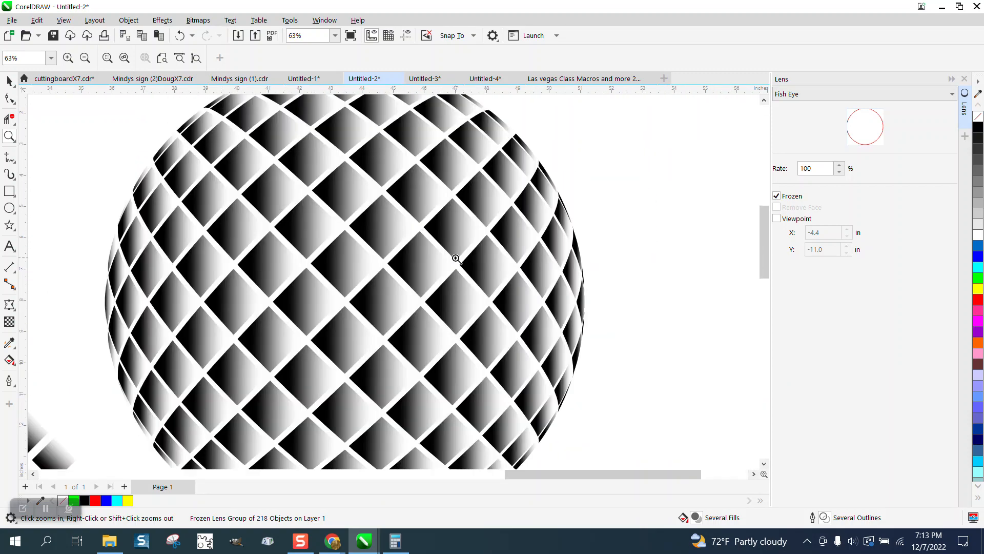
pyautogui.click(456, 258)
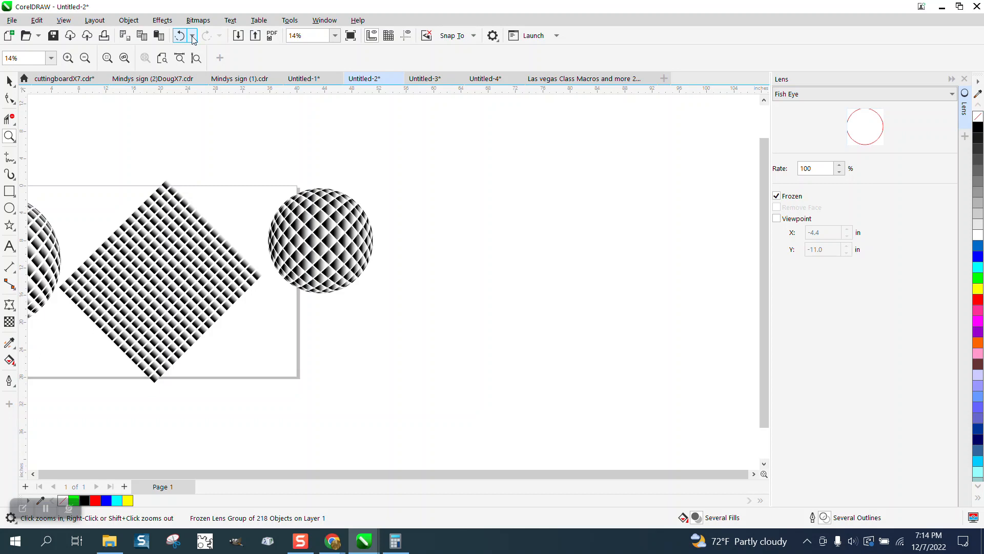
# Select the one-inch black square to restyle it as a gradient tile
pyautogui.click(193, 35)
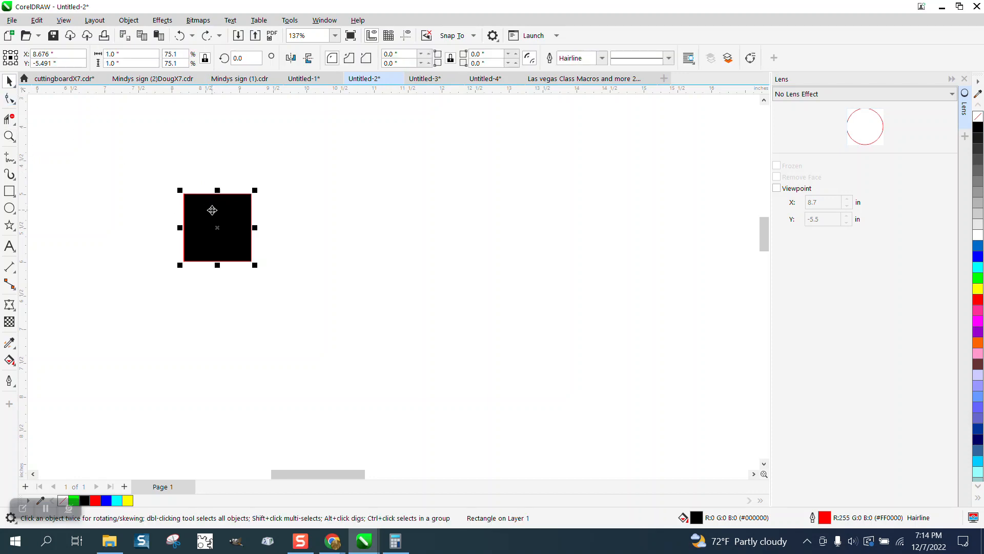
pyautogui.click(217, 227)
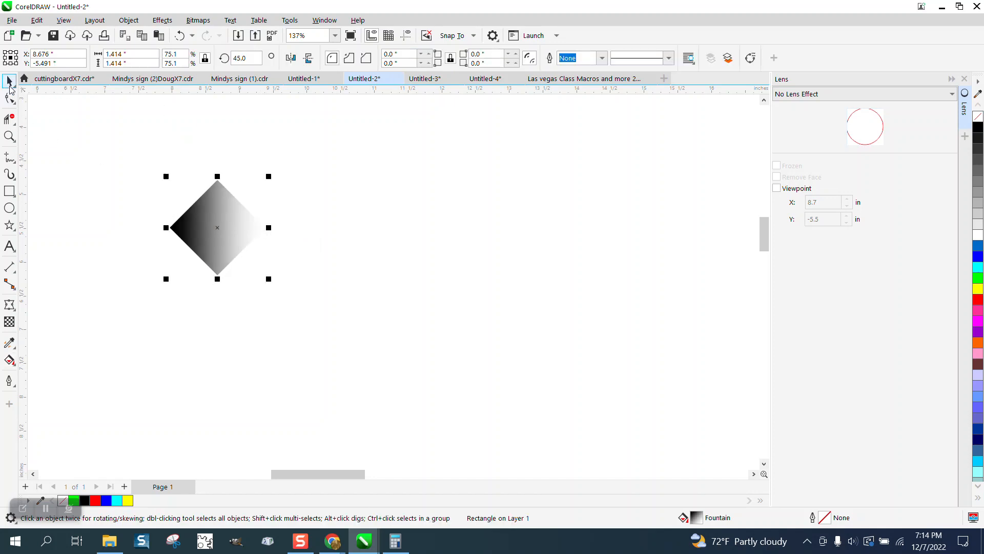
# Reset the square's rotation to 0 and extend copies from the row's last square
pyautogui.click(241, 58)
pyautogui.write('0')
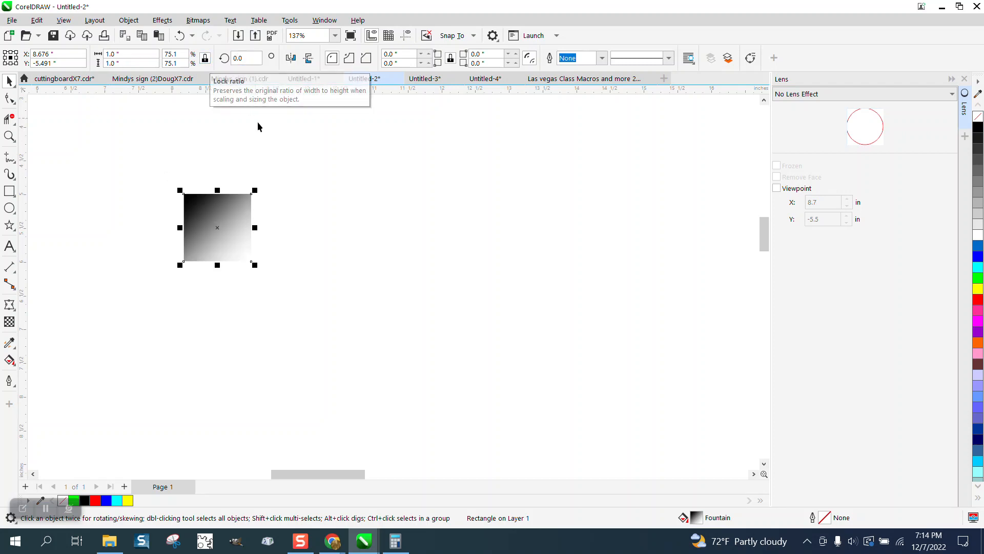
pyautogui.click(218, 227)
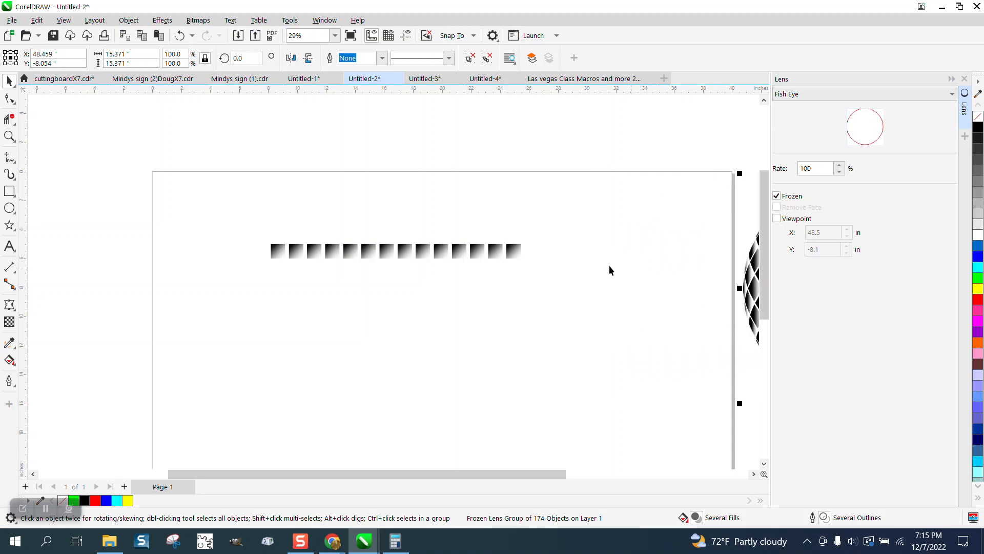
pyautogui.click(511, 249)
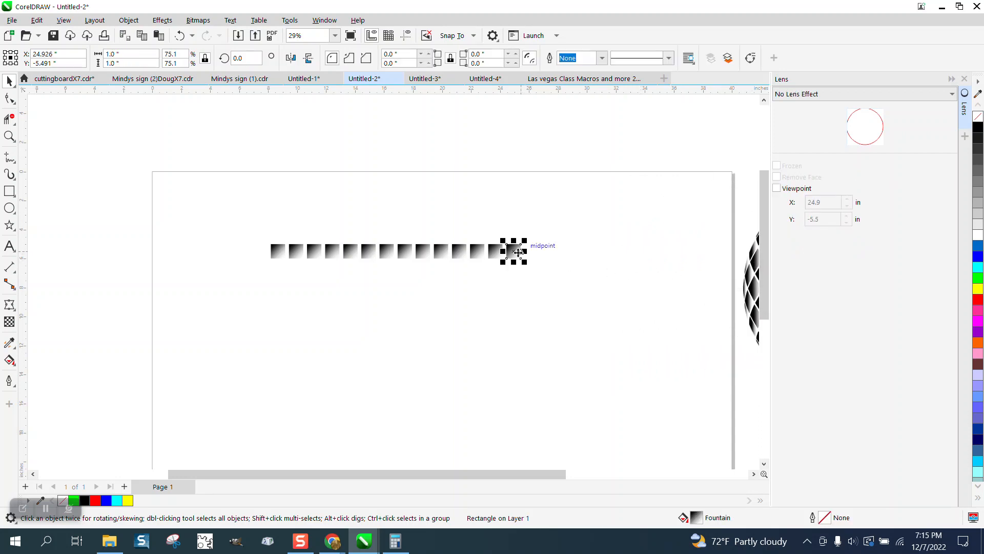
pyautogui.moveTo(513, 252); pyautogui.dragTo(585, 252)
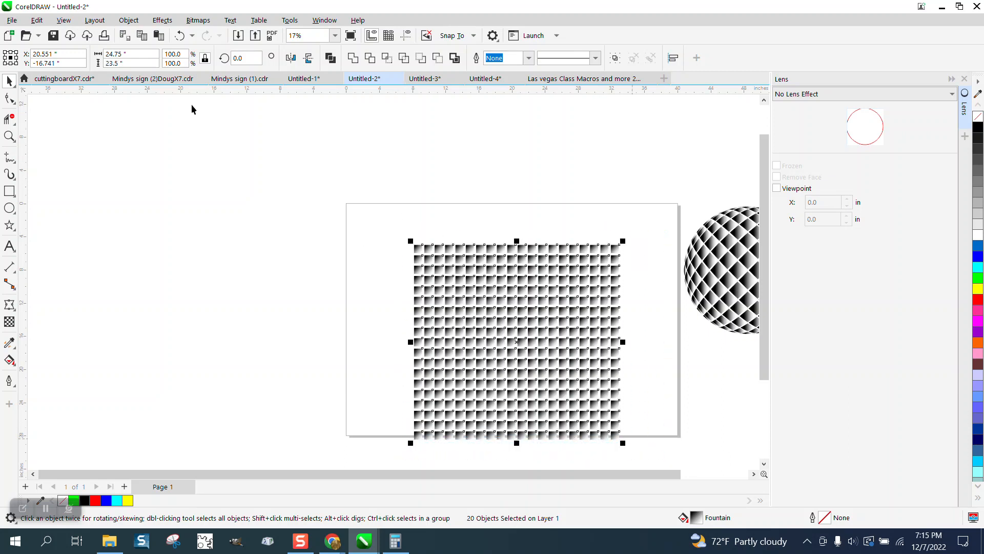
# Group all 380 grid squares from the Object menu and rotate the group 45 degrees
pyautogui.click(128, 20)
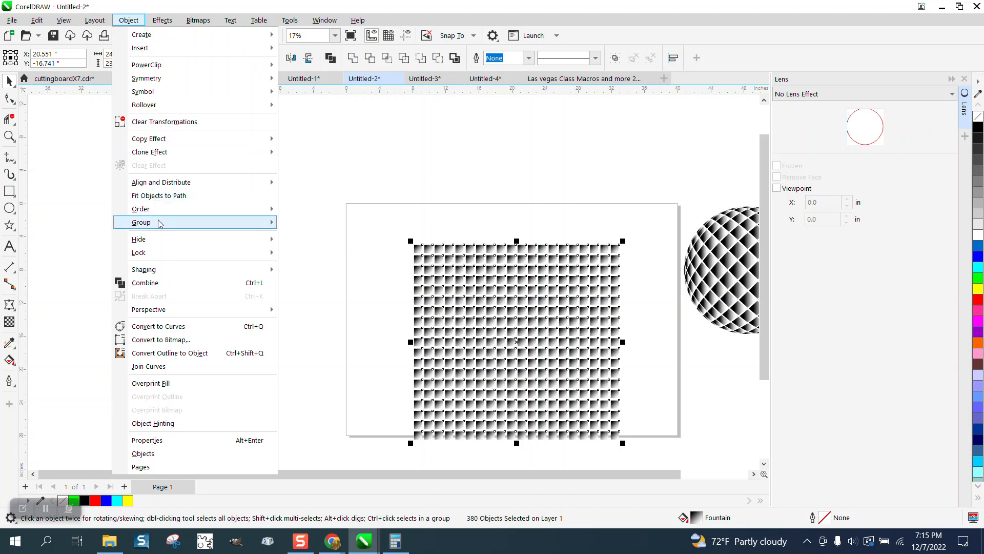
pyautogui.click(142, 222)
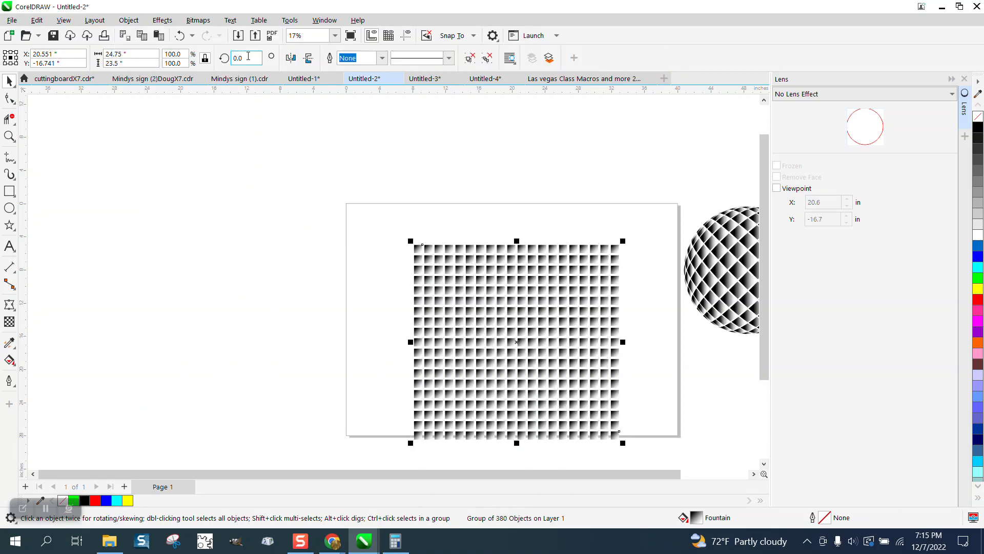
pyautogui.write('45')
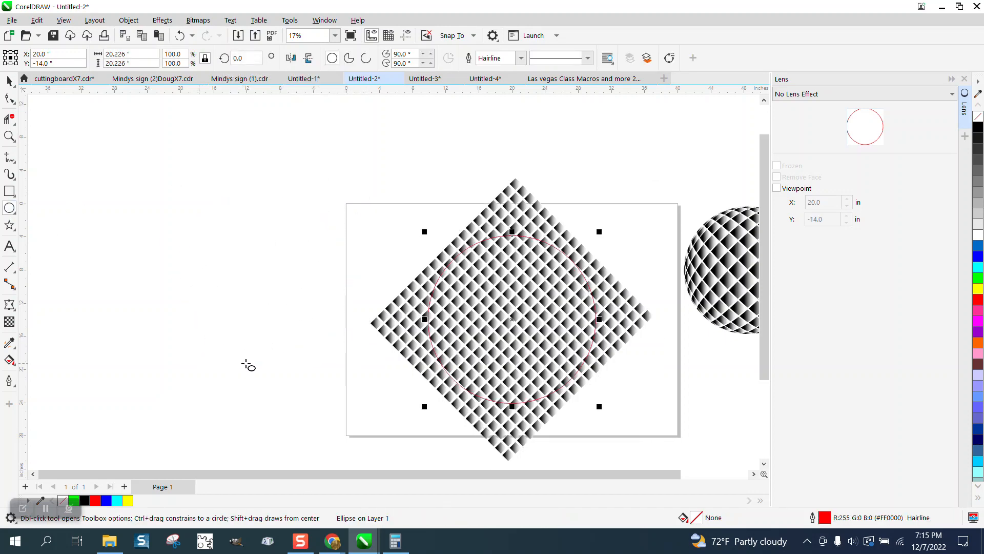
pyautogui.moveTo(599, 231)
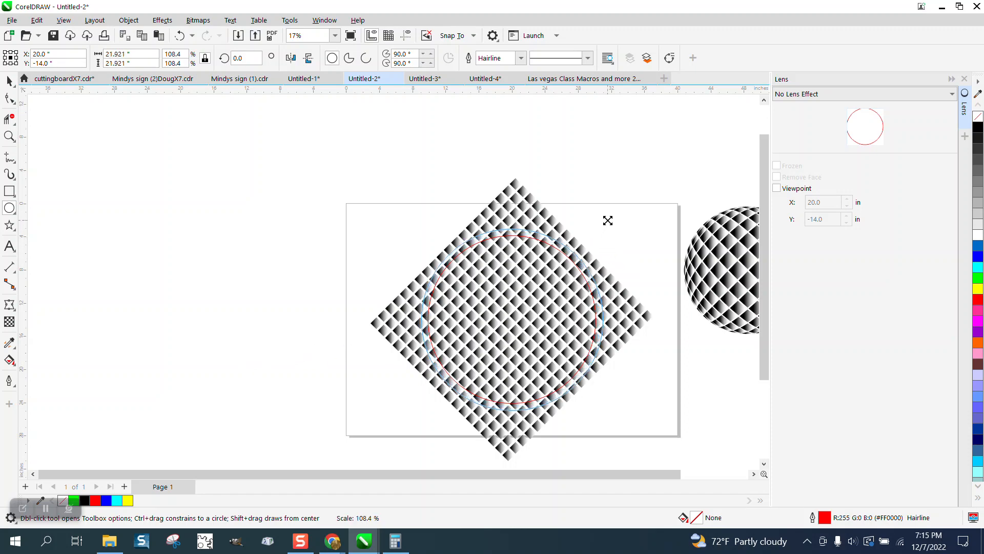
# Finish scaling the red-outlined circle to about 108%, centred over the diamond grid
pyautogui.click(512, 320)
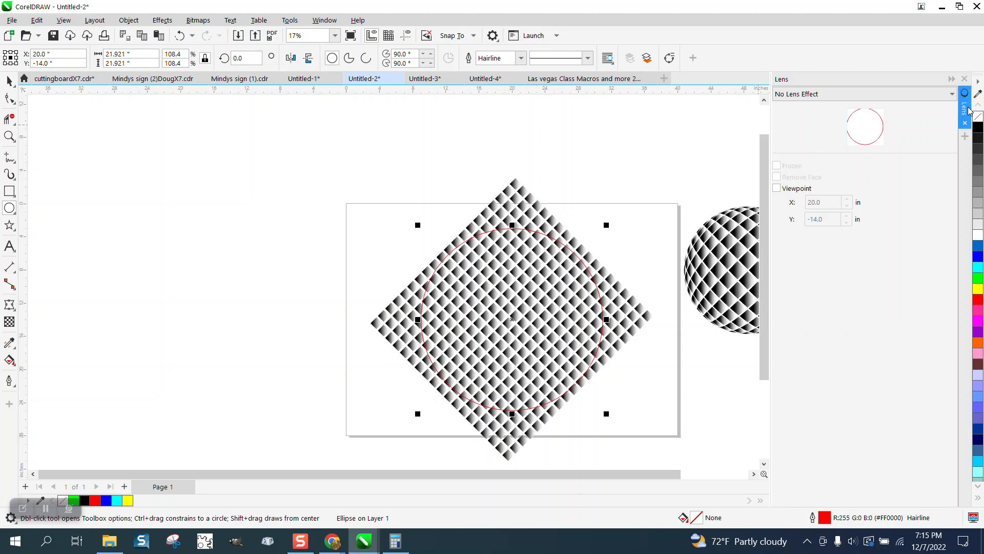
# Apply a frozen 100% Fish Eye lens to the circle and drag it left of the diamond
pyautogui.click(863, 93)
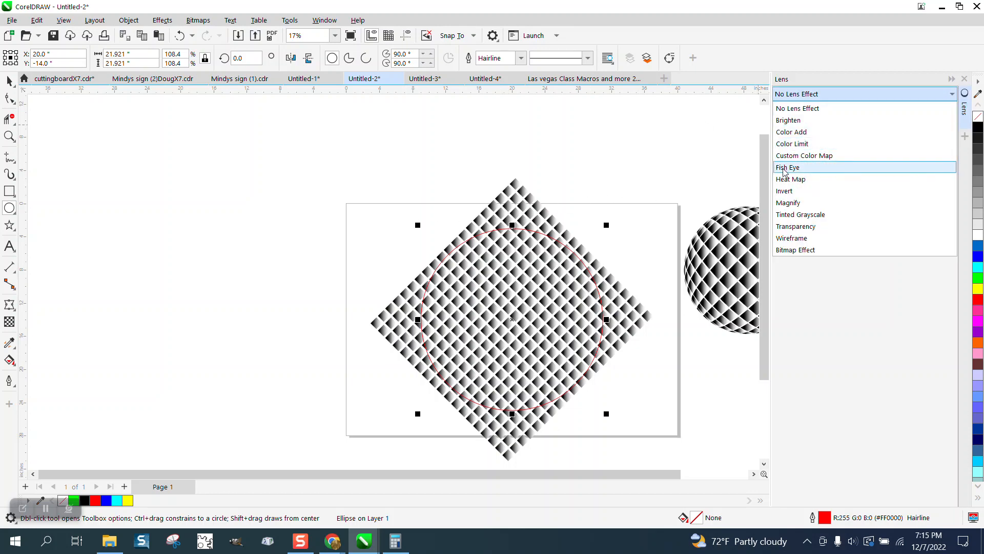
pyautogui.click(789, 167)
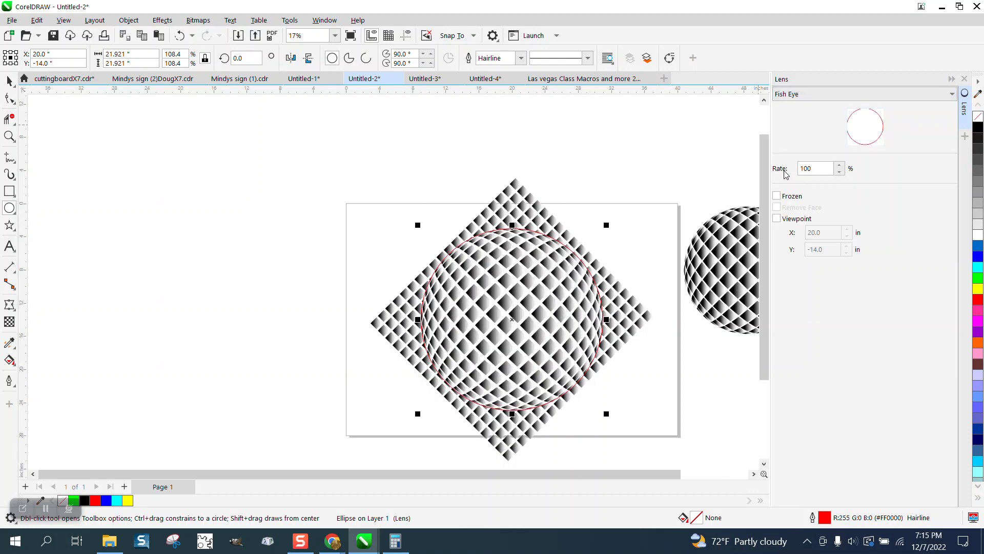
pyautogui.click(777, 196)
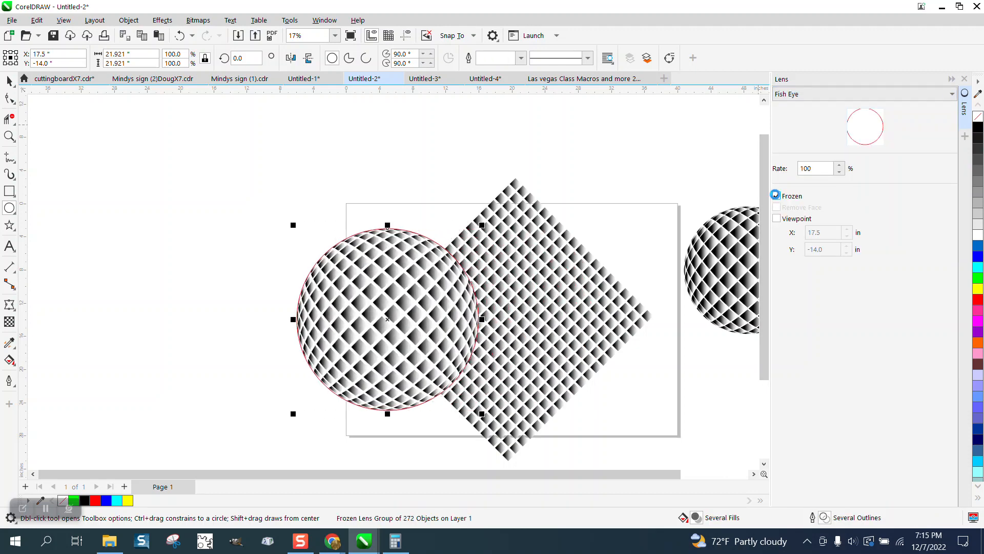
pyautogui.moveTo(388, 319); pyautogui.dragTo(262, 319)
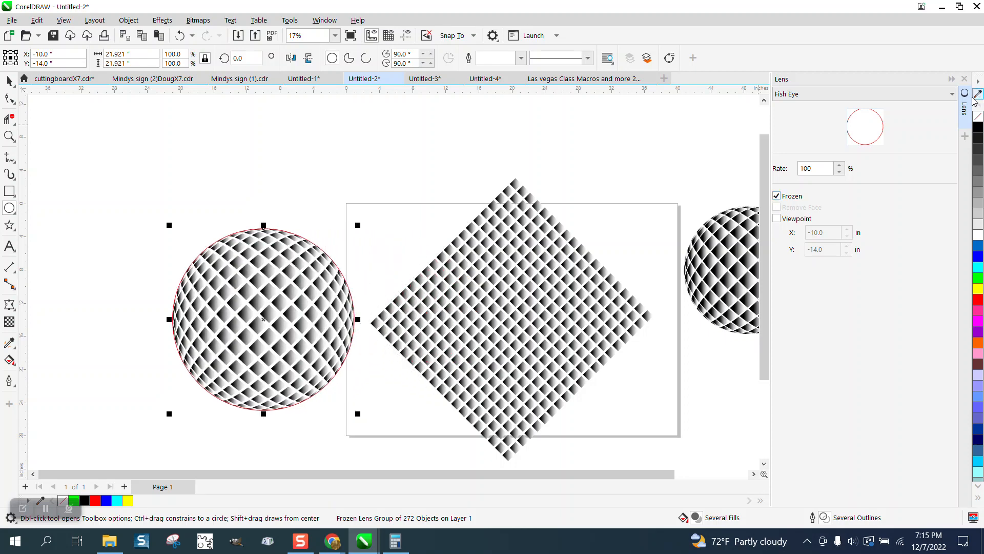